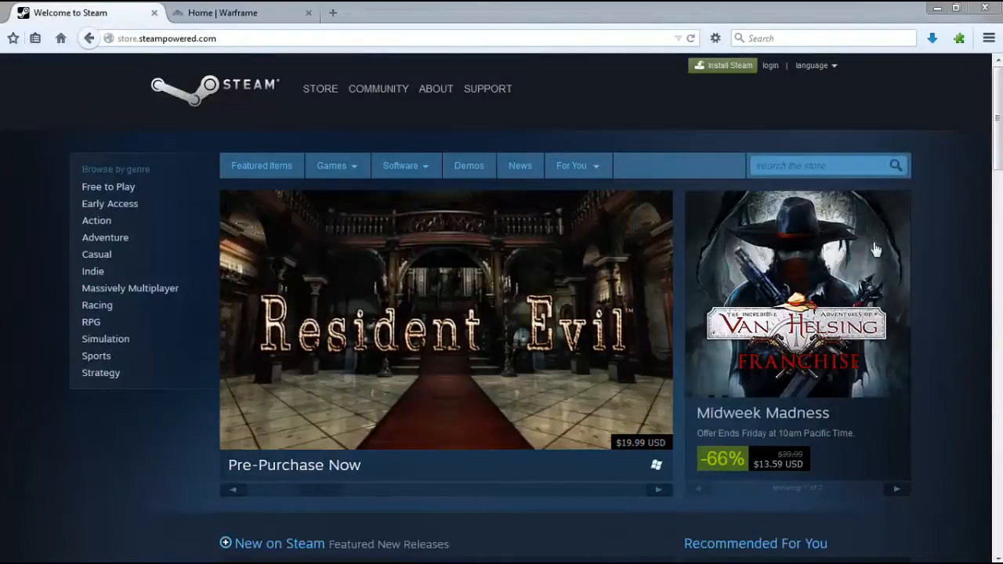
Search the store for "warframe" and go to the free-to-play Warframe game's page.
type("warframe")
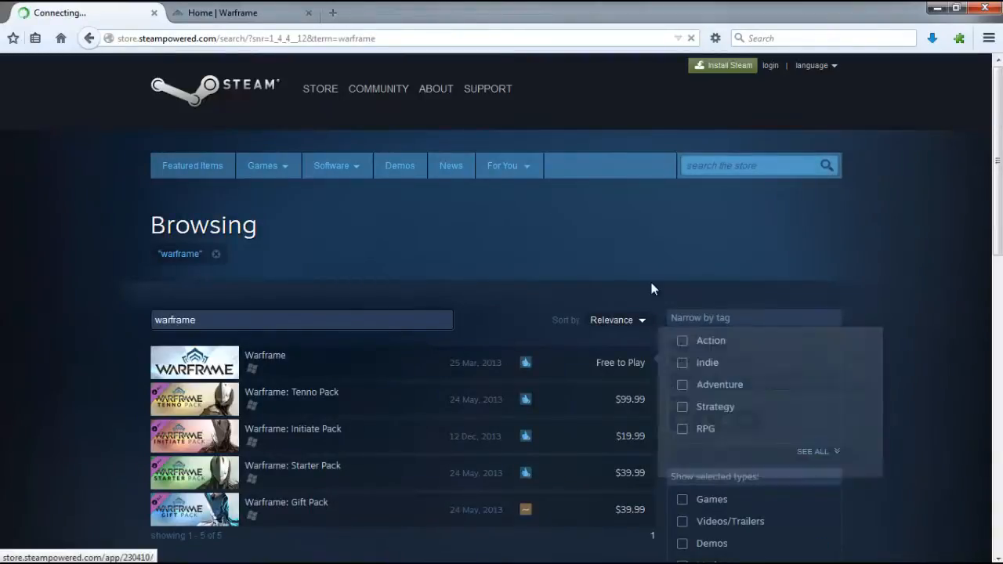
left_click(265, 354)
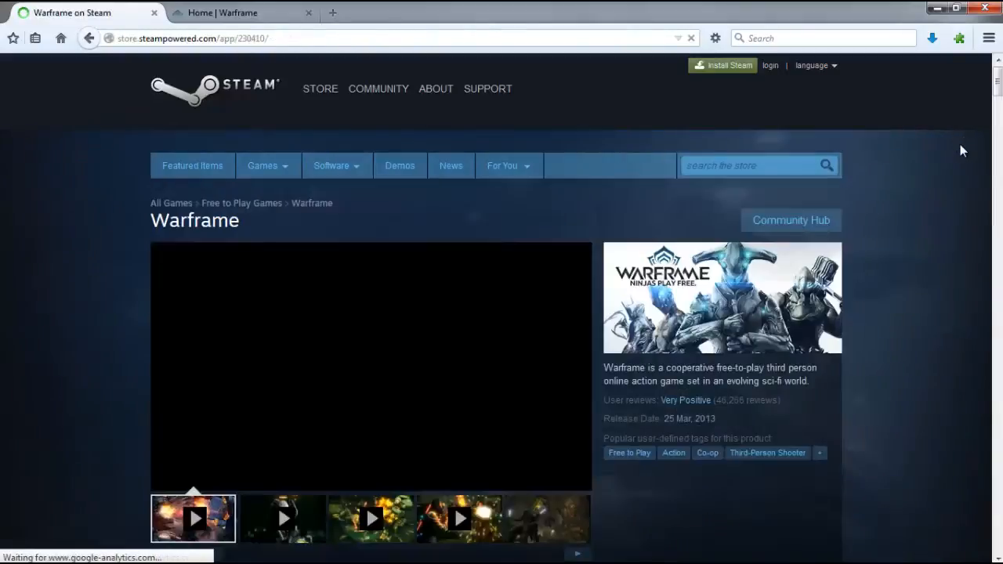
Review the minimum system requirements, highlighting entries such as the 2 GB RAM memory requirement.
scroll("down", 3)
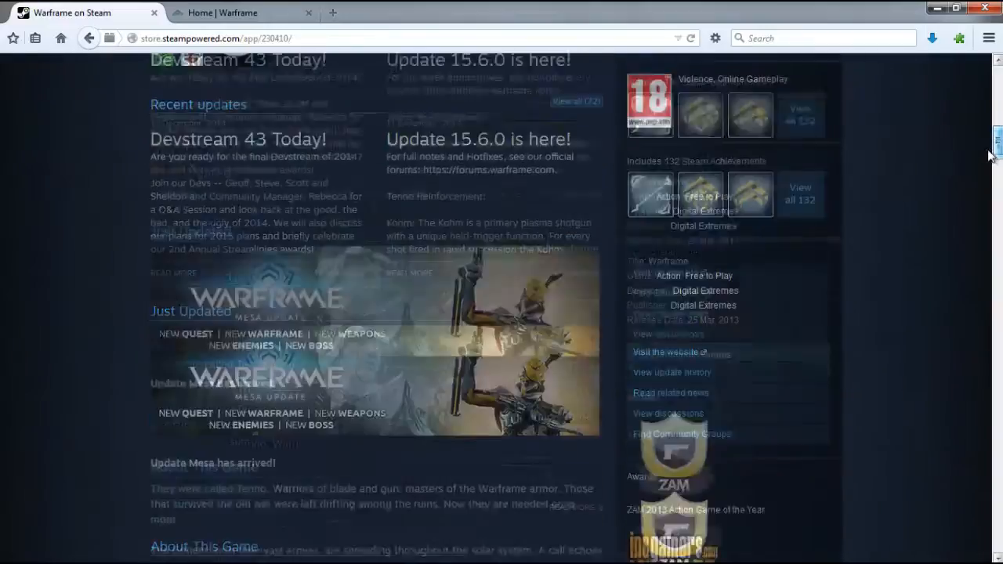
scroll("down", 3)
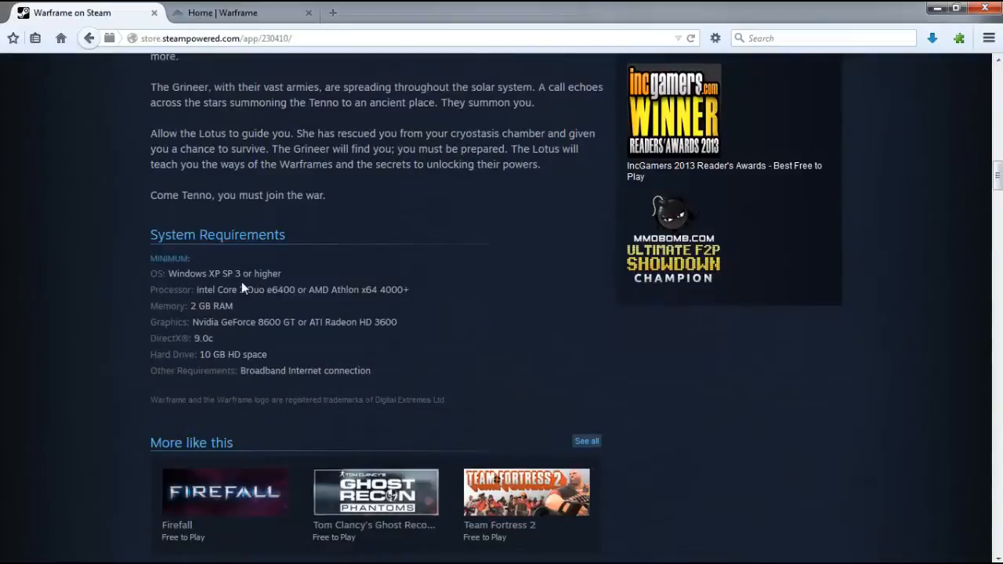
mouse_move(206, 290)
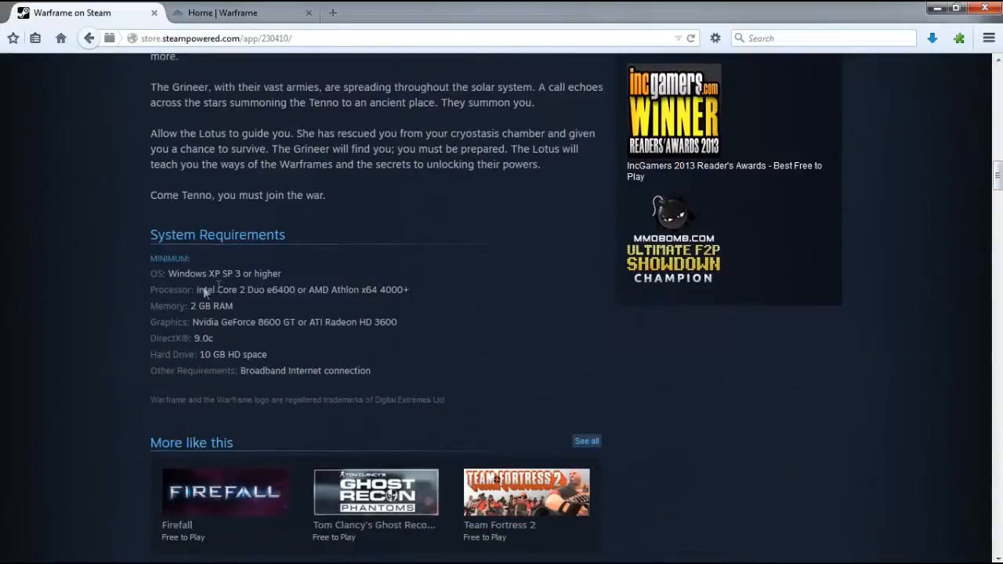
mouse_move(223, 279)
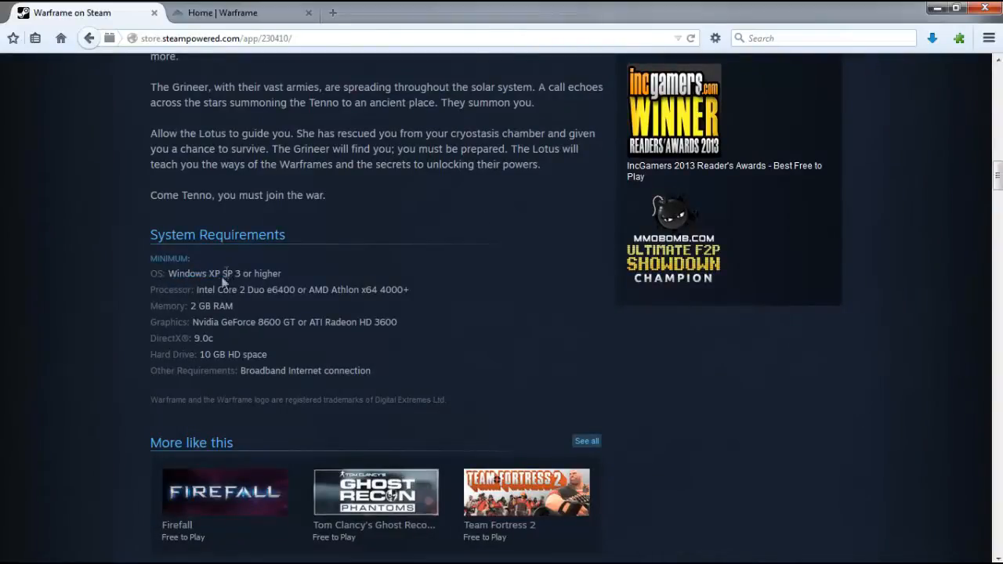
double_click(216, 289)
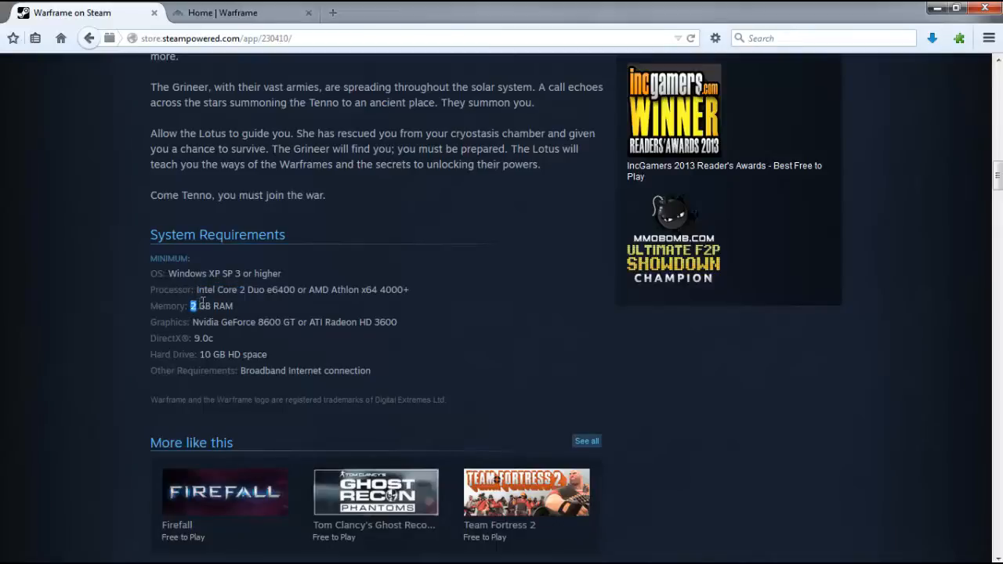
double_click(210, 305)
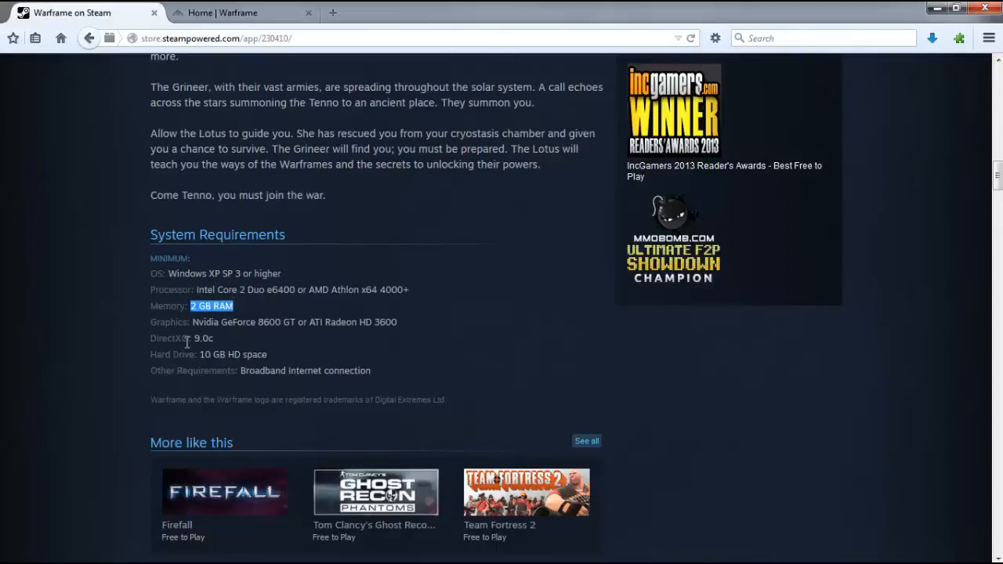
double_click(213, 354)
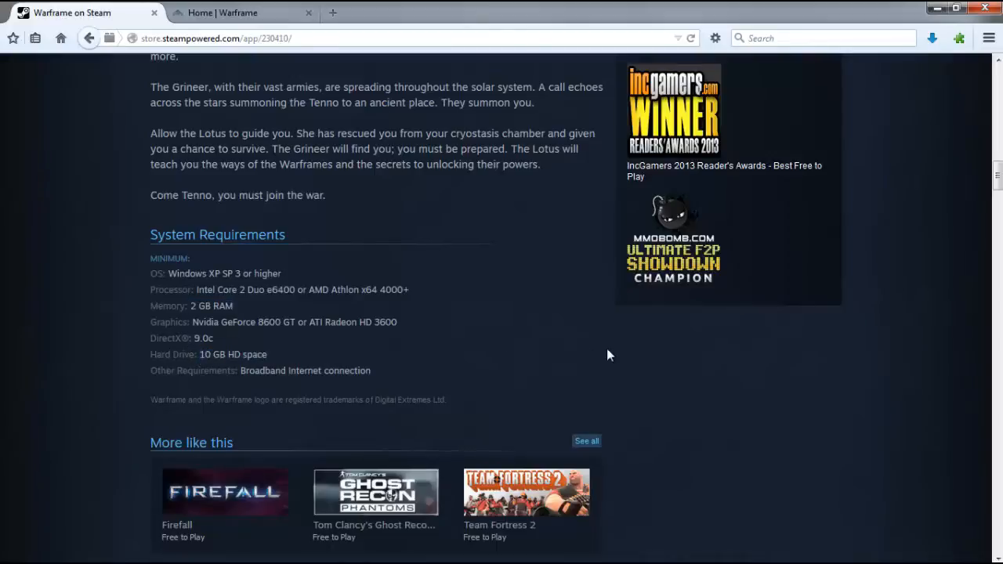
mouse_move(996, 173)
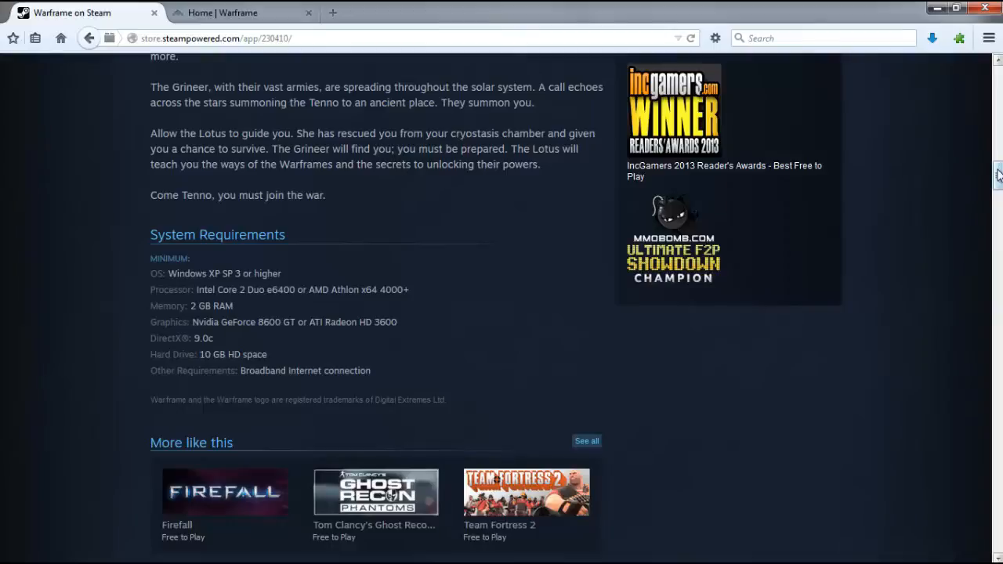
scroll("up", 3)
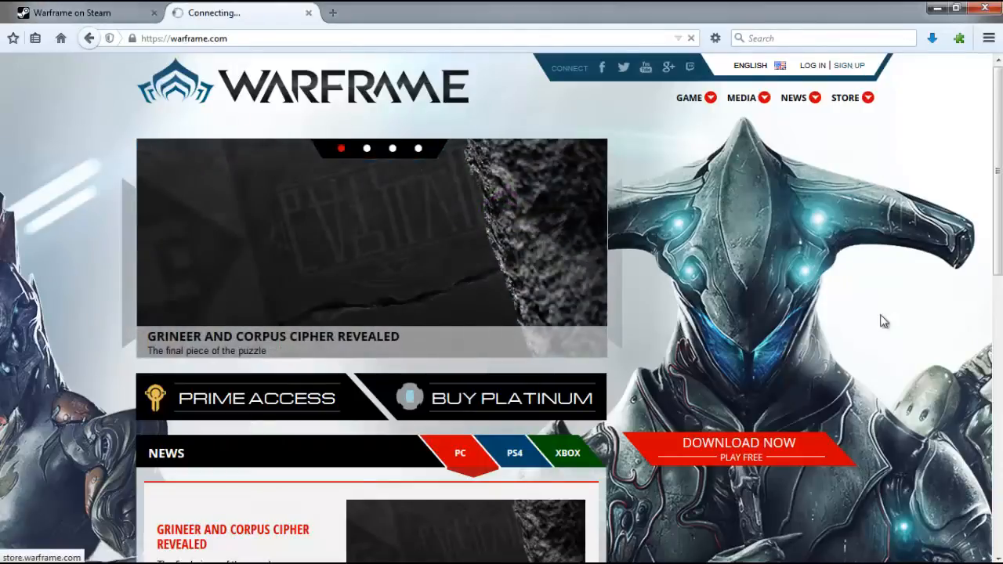
Go to SIGN UP in the Warframe site header to reach the PC account form.
left_click(849, 66)
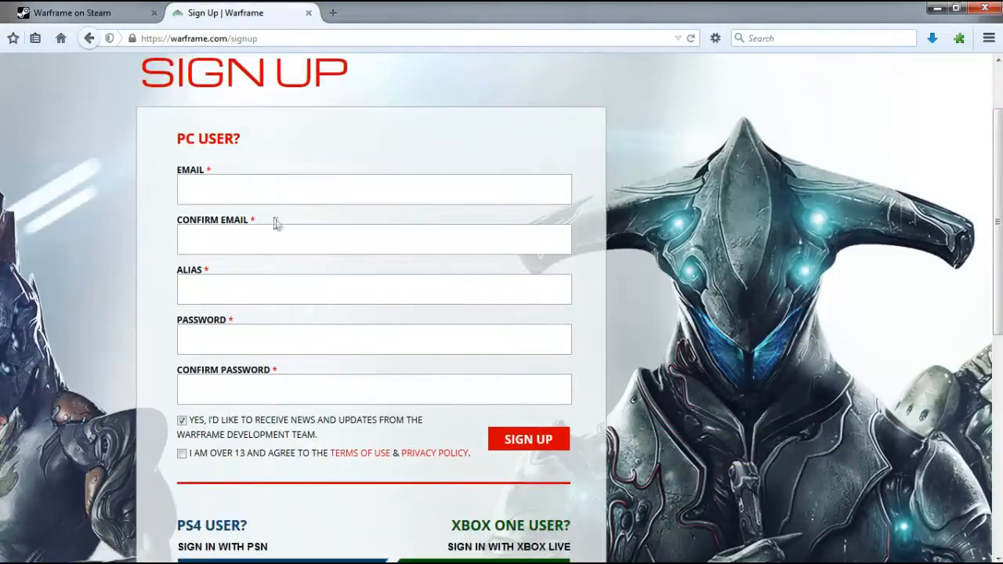
Accept the over-13 and Terms of Use & Privacy Policy agreement alongside the news-updates option.
left_click(373, 288)
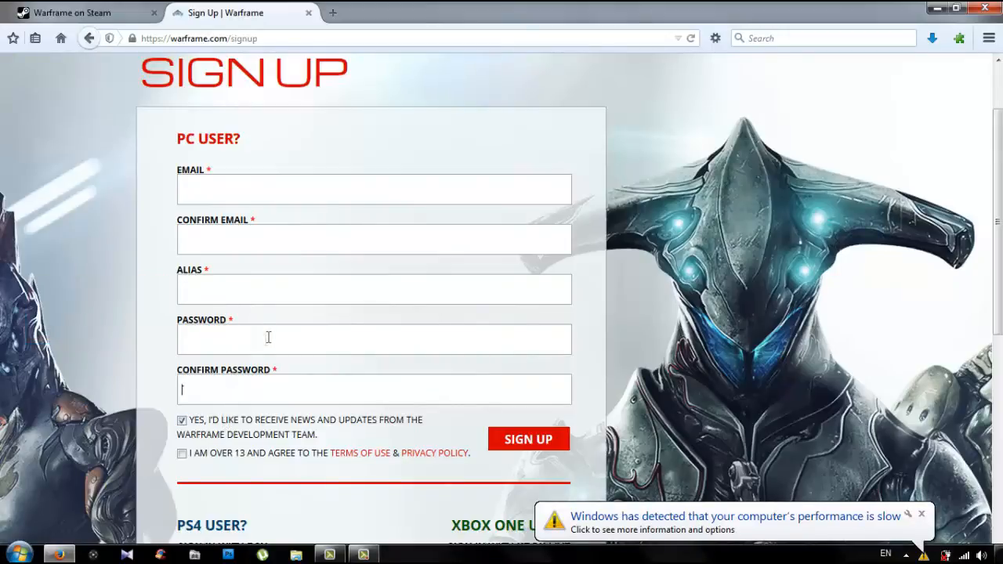
left_click(182, 455)
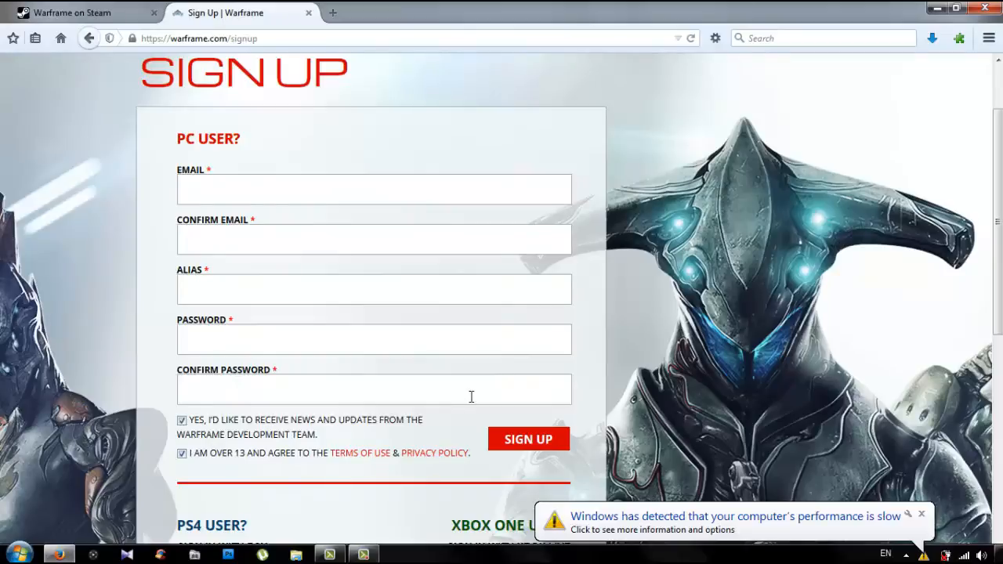
mouse_move(487, 415)
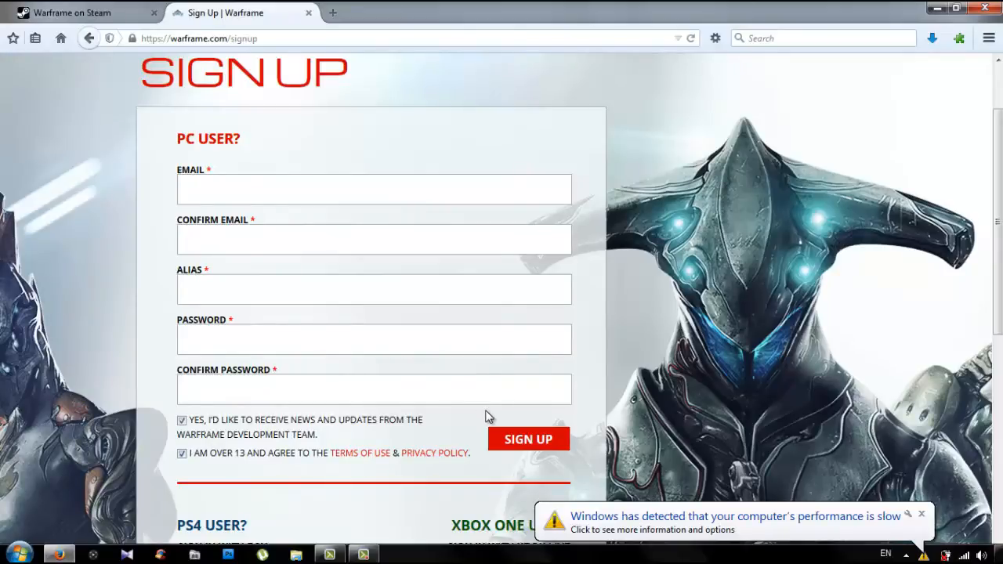
mouse_move(528, 439)
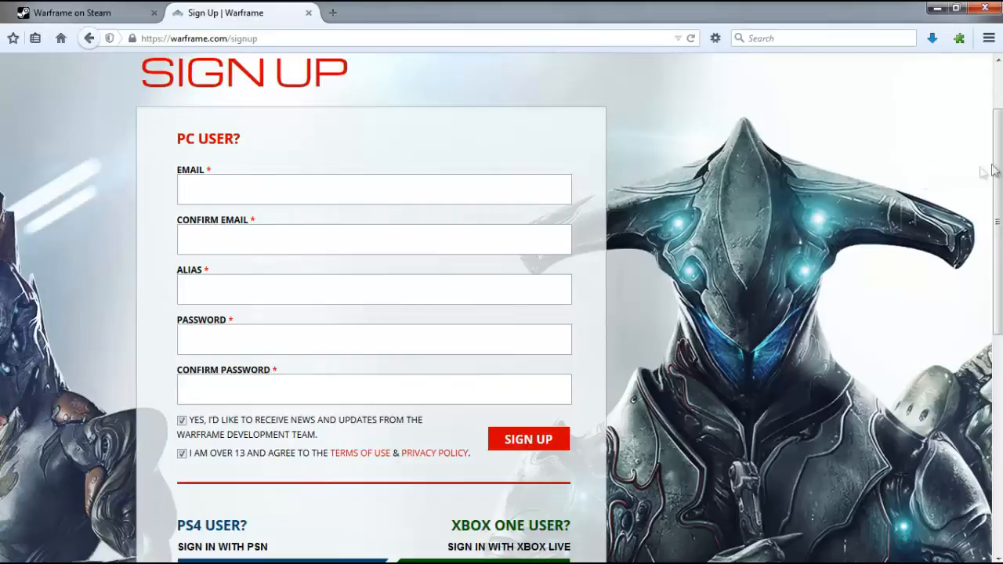
scroll("up", 3)
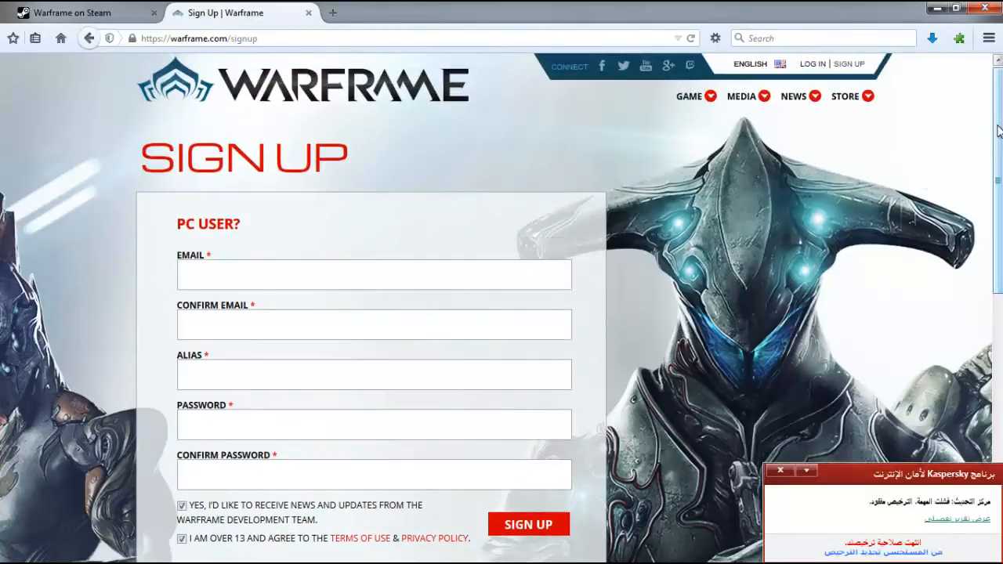
left_click(759, 470)
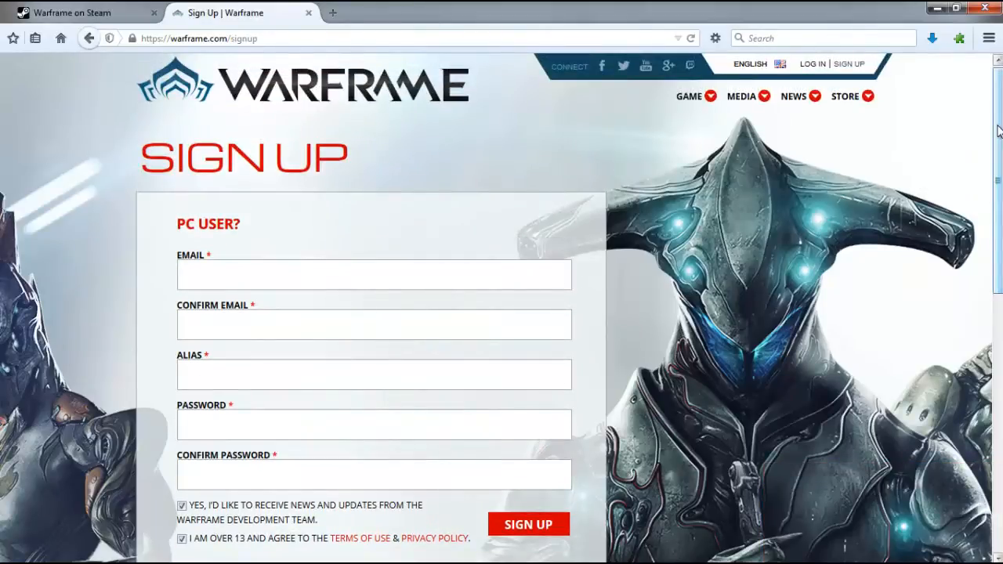